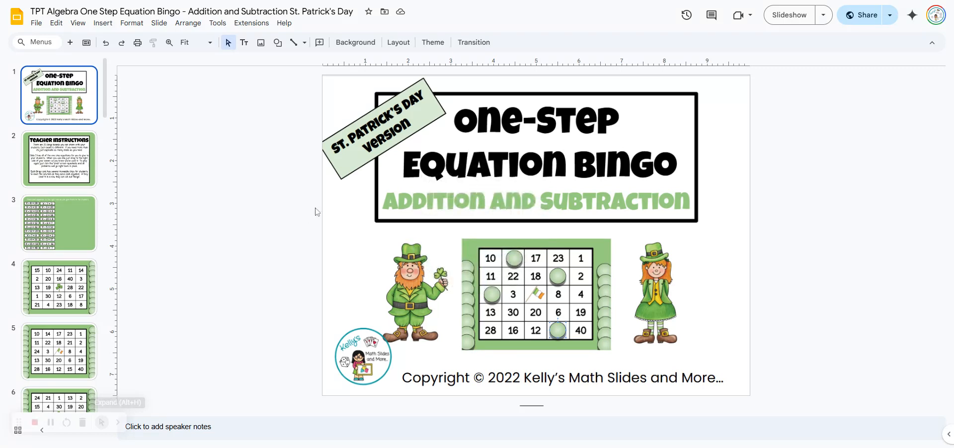
pyautogui.moveTo(418, 216)
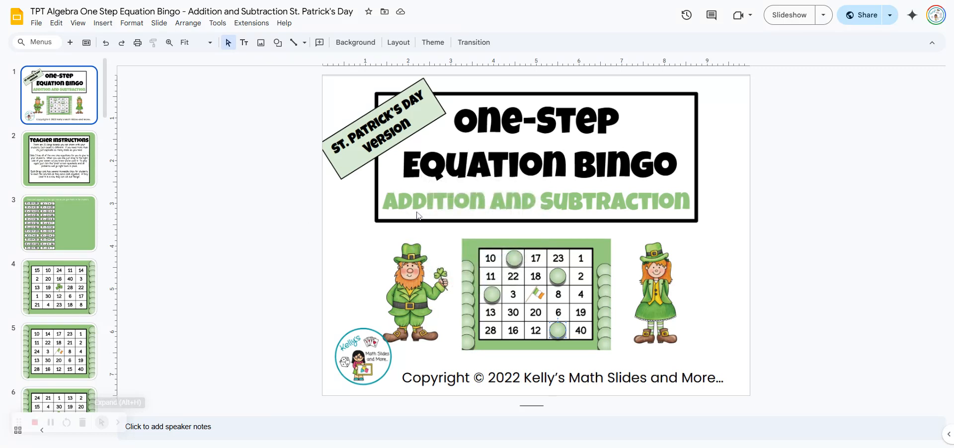
pyautogui.moveTo(270, 154)
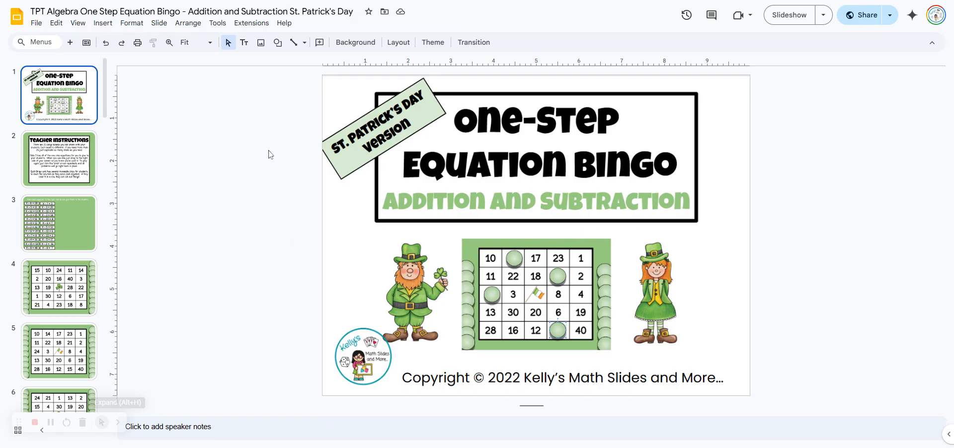
pyautogui.moveTo(332, 205)
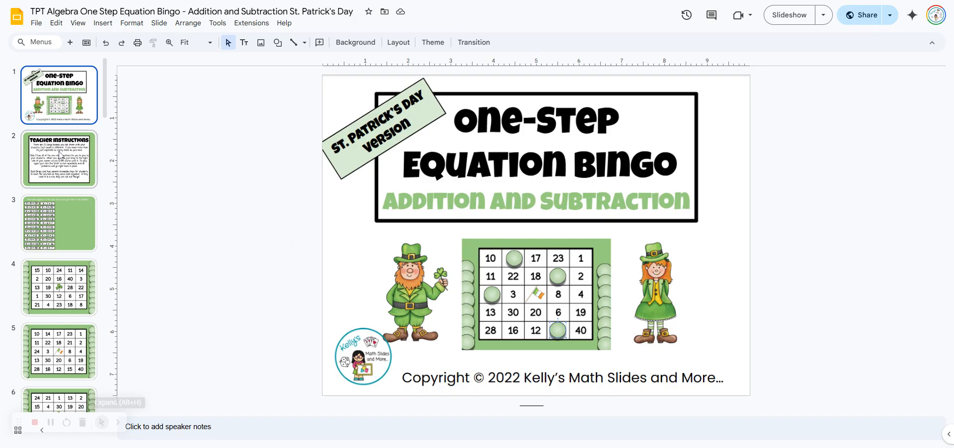
# Show the teacher instructions slide, then jump to a bingo board slide further down the deck
pyautogui.click(59, 160)
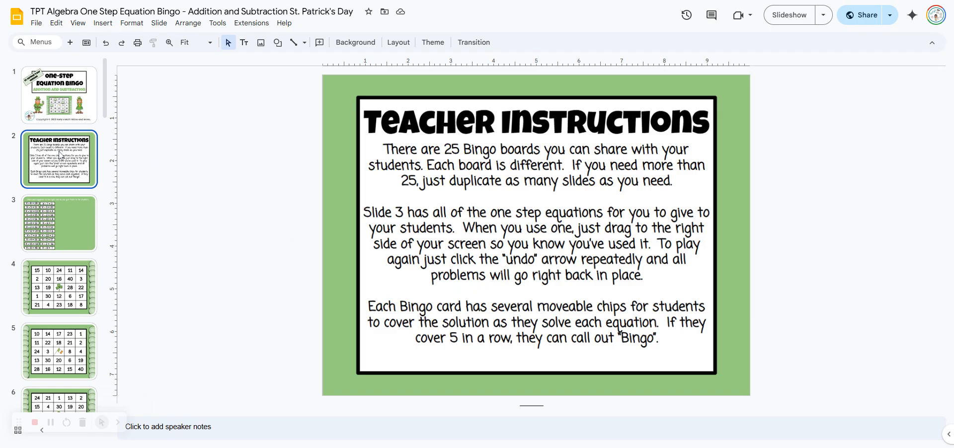
pyautogui.moveTo(303, 201)
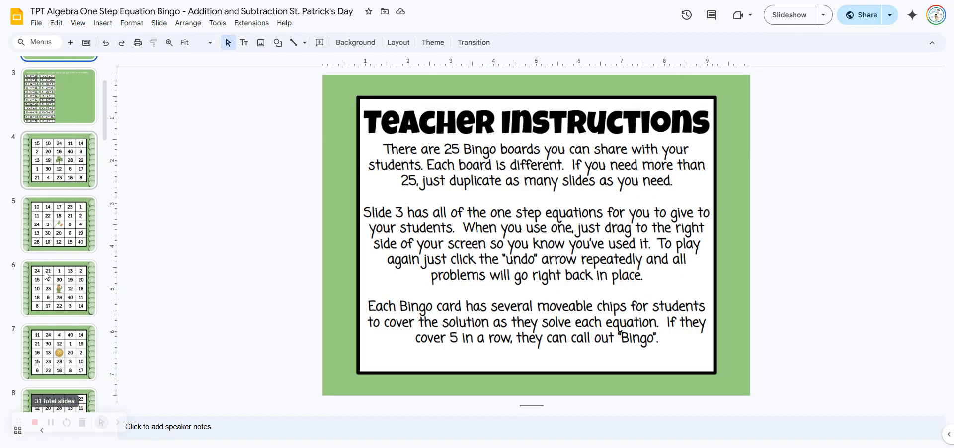
pyautogui.scroll(-3)
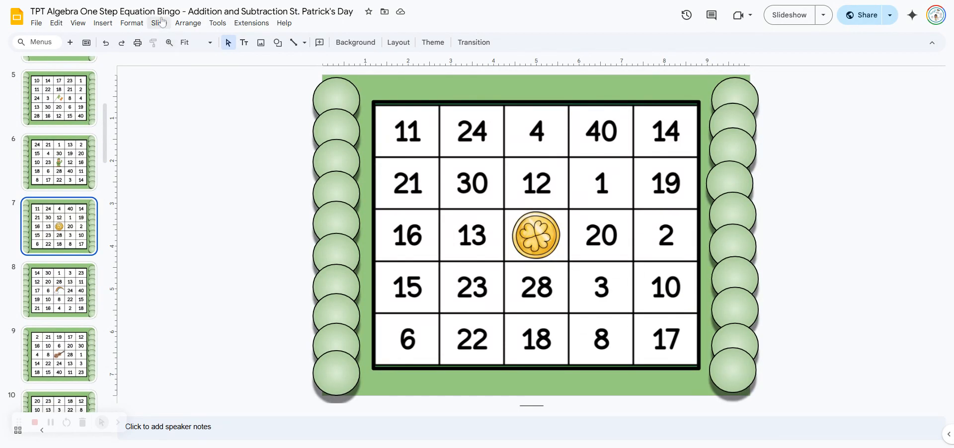
pyautogui.click(159, 23)
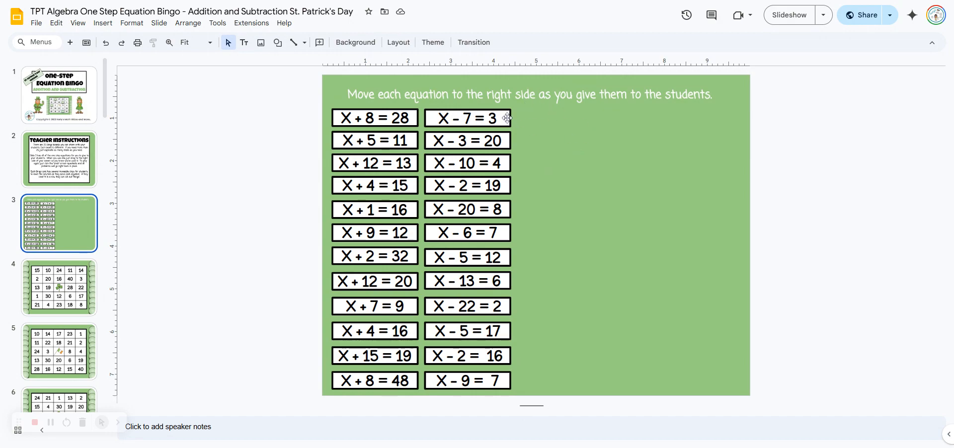
pyautogui.moveTo(507, 118)
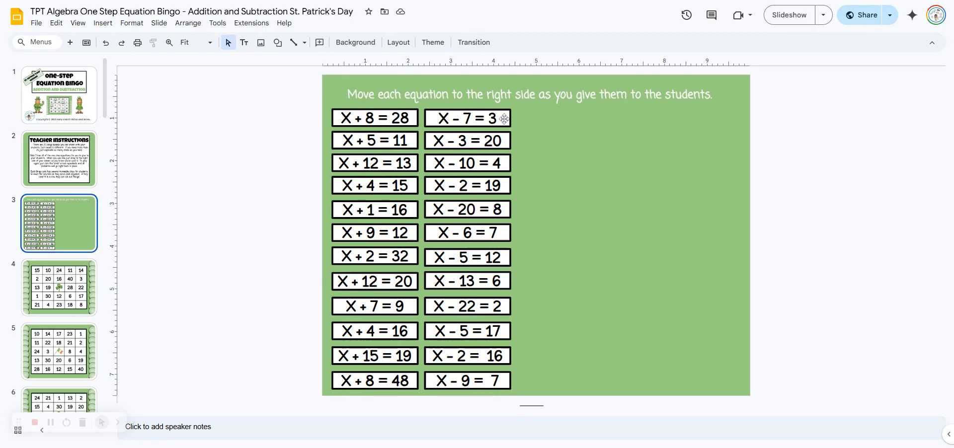
pyautogui.click(466, 118)
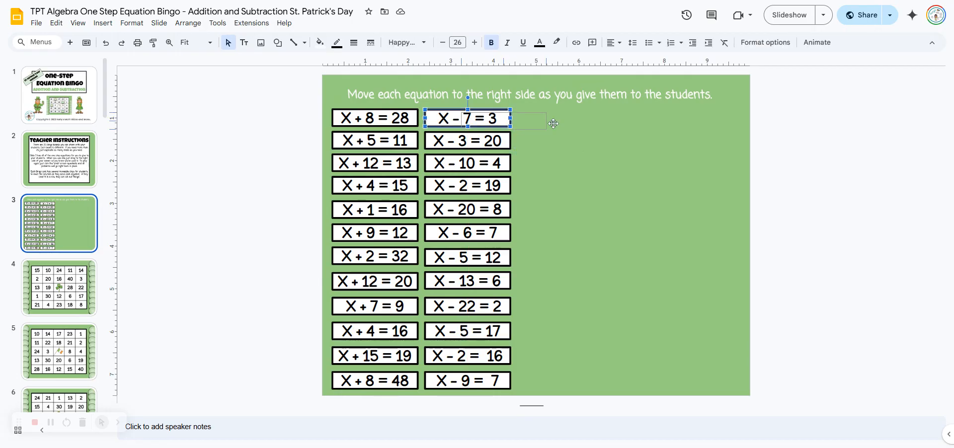
pyautogui.moveTo(468, 118); pyautogui.dragTo(684, 123)
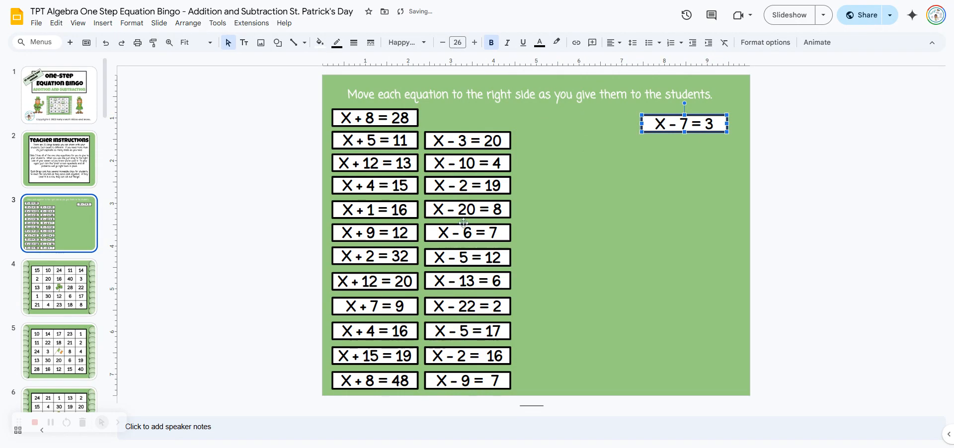
pyautogui.moveTo(467, 233); pyautogui.dragTo(692, 160)
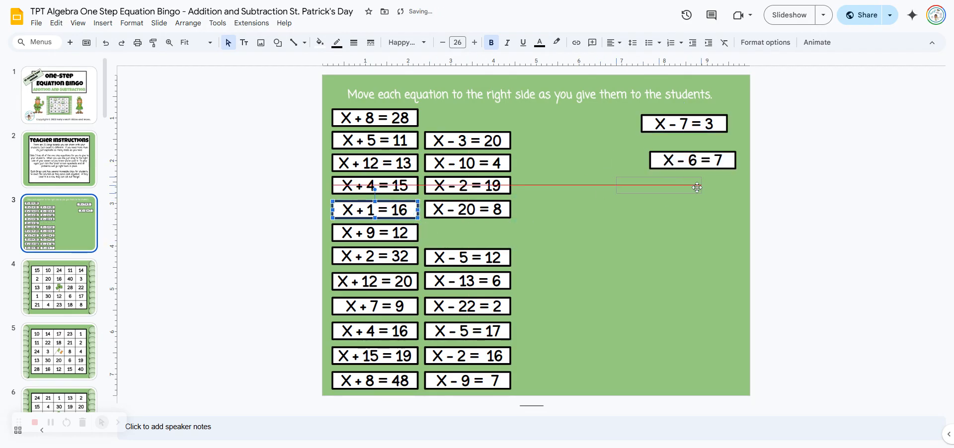
pyautogui.moveTo(375, 209); pyautogui.dragTo(665, 188)
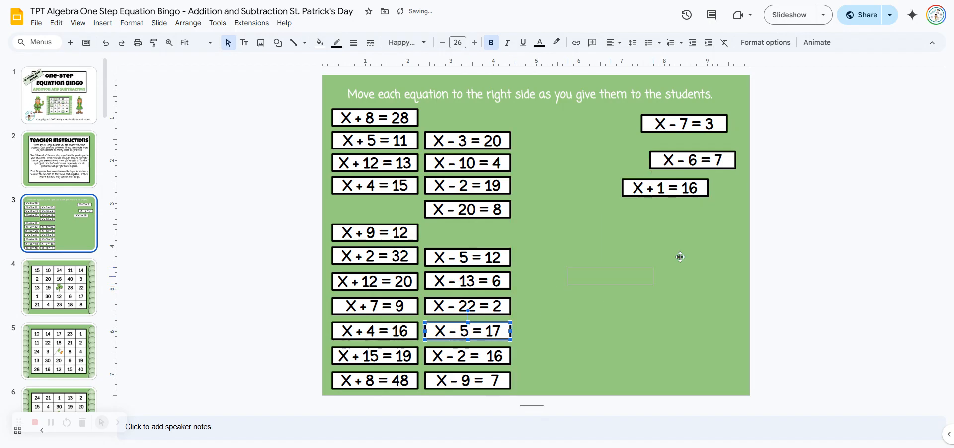
pyautogui.moveTo(466, 331); pyautogui.dragTo(692, 218)
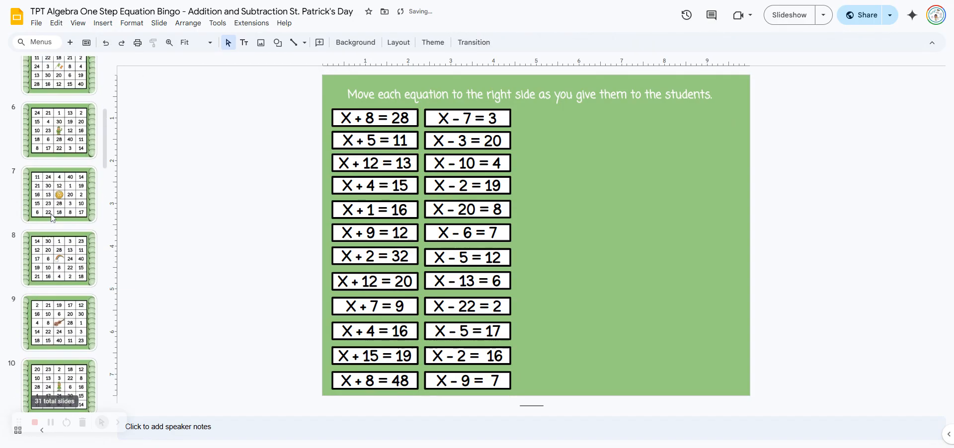
# On slide 12's hat bingo board, select the bottom-left chip and type 'kjk' into it
pyautogui.scroll(-3)
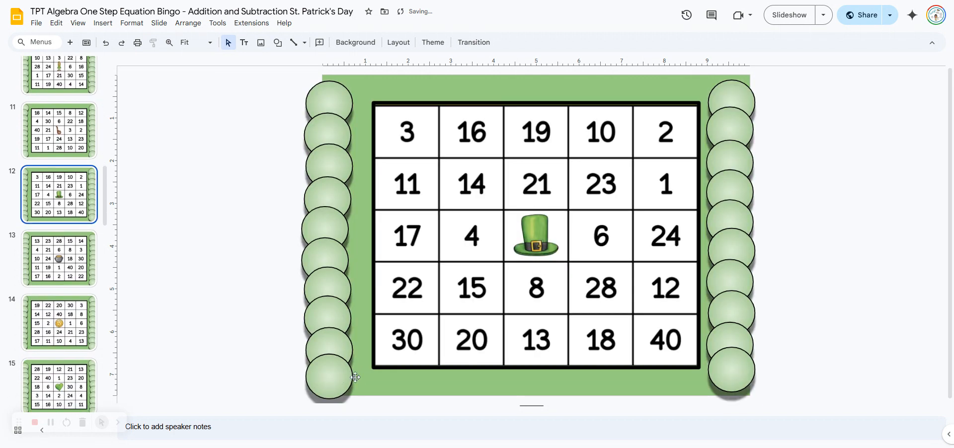
pyautogui.click(328, 378)
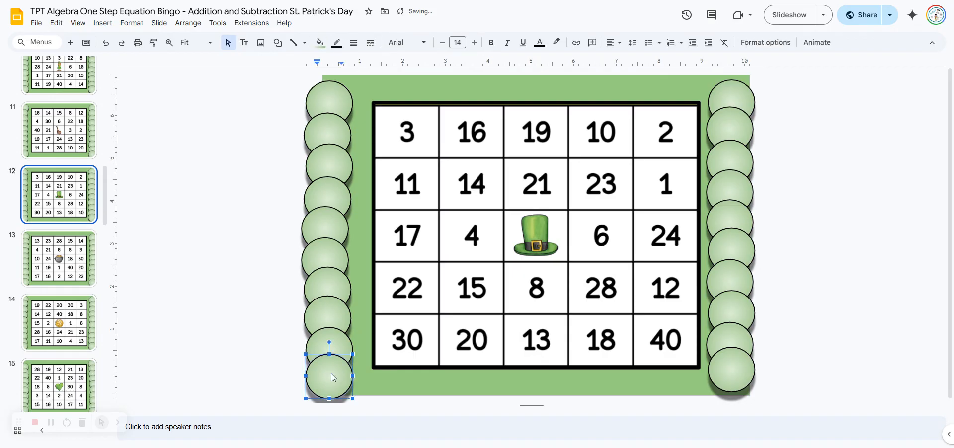
pyautogui.write('kjk')
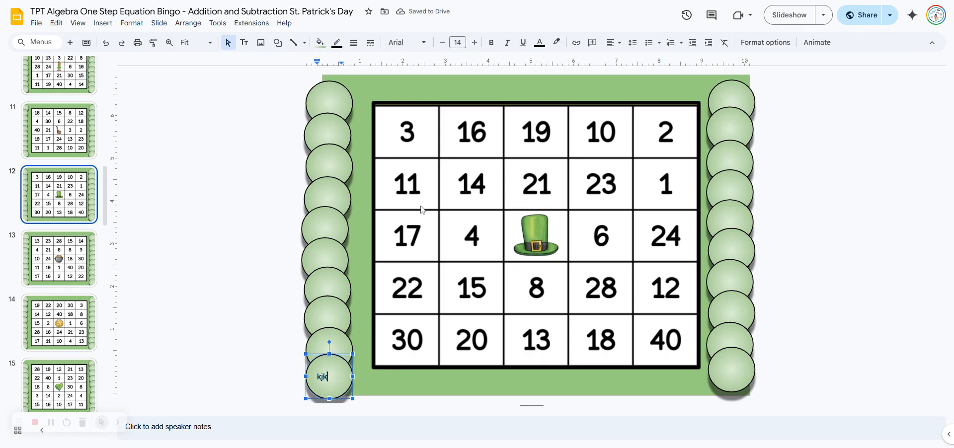
pyautogui.moveTo(428, 205)
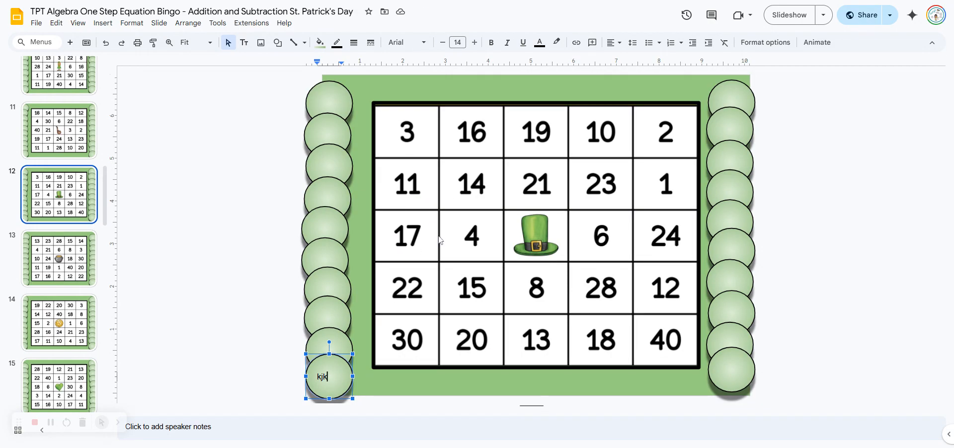
pyautogui.moveTo(372, 114)
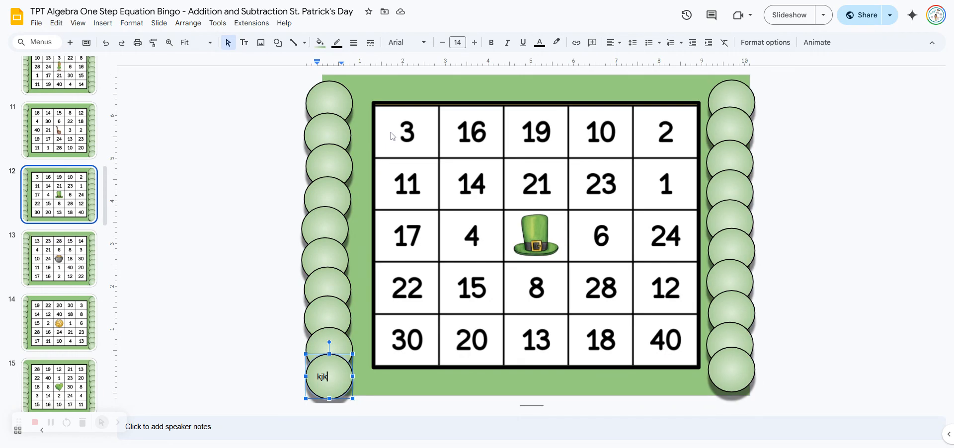
pyautogui.moveTo(404, 142)
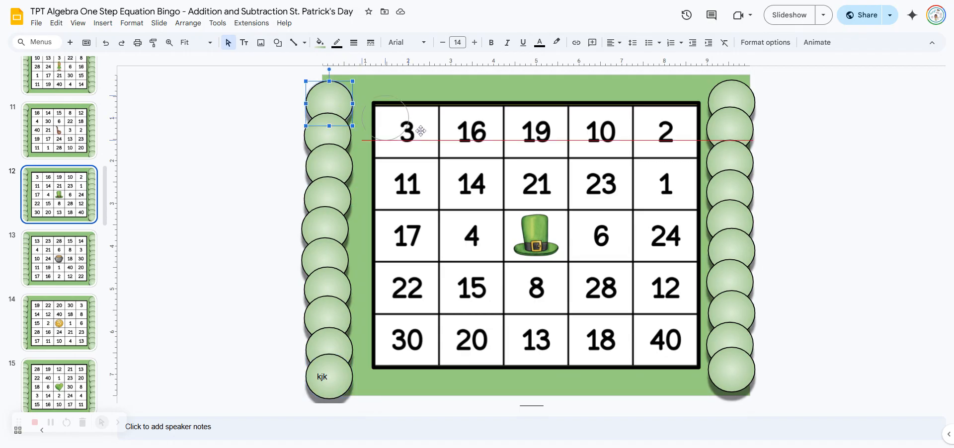
# Drag chips onto board numbers 14, 20, 30 and toward 3 to demonstrate marking squares
pyautogui.moveTo(329, 103); pyautogui.dragTo(471, 182)
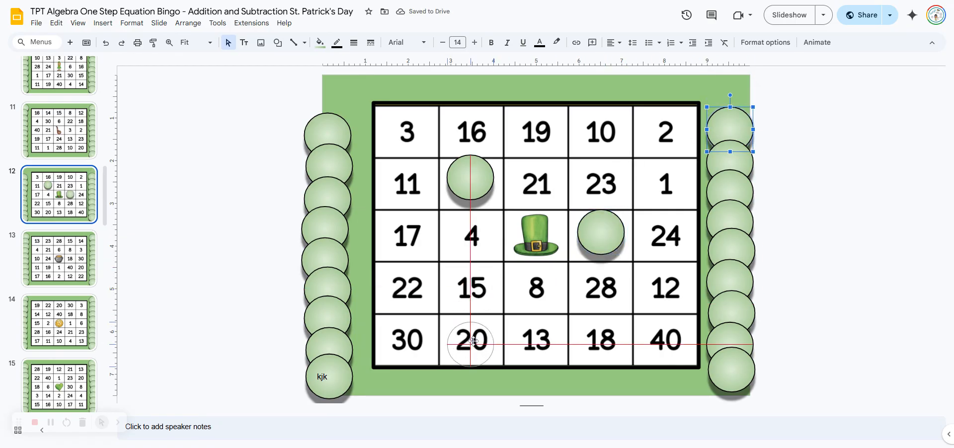
pyautogui.moveTo(731, 127); pyautogui.dragTo(470, 342)
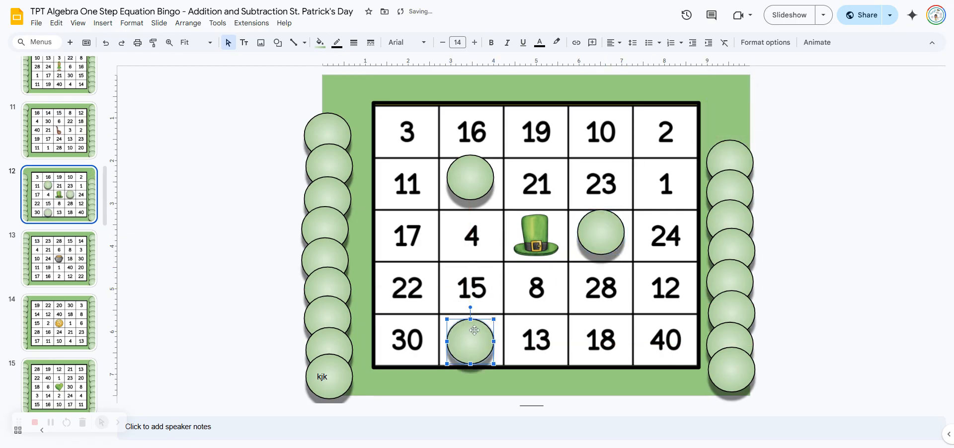
pyautogui.moveTo(471, 339); pyautogui.dragTo(422, 320)
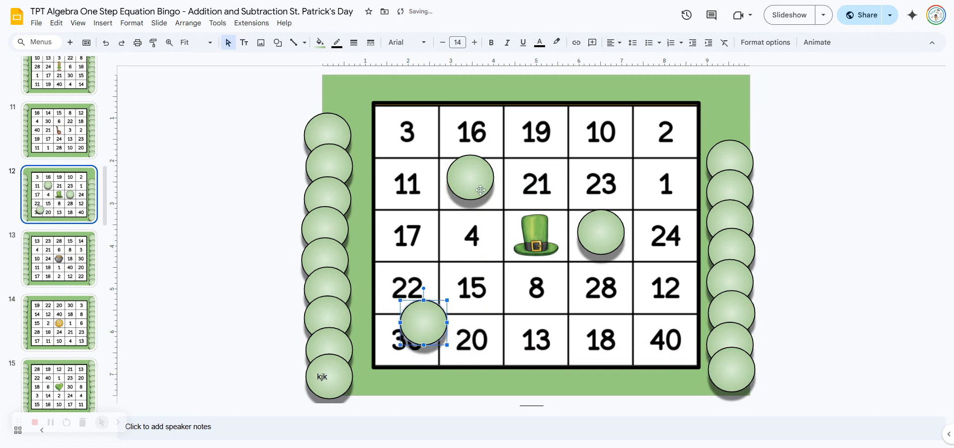
pyautogui.moveTo(422, 321); pyautogui.dragTo(431, 157)
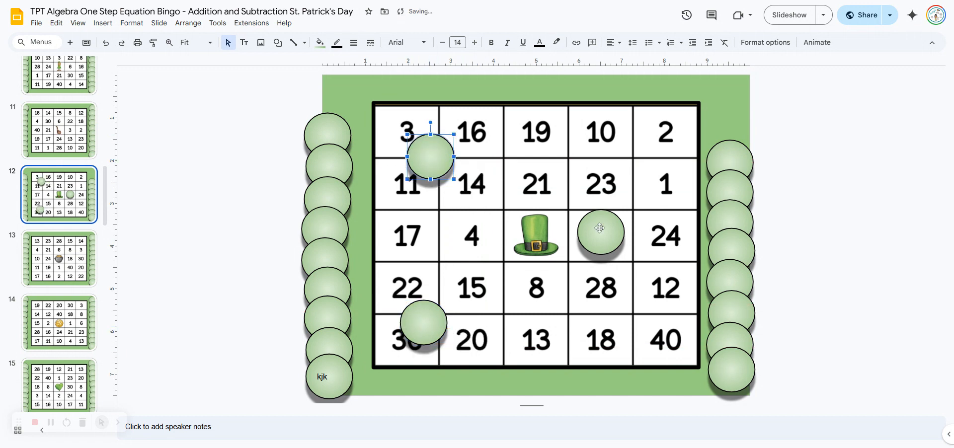
pyautogui.moveTo(599, 228); pyautogui.dragTo(646, 212)
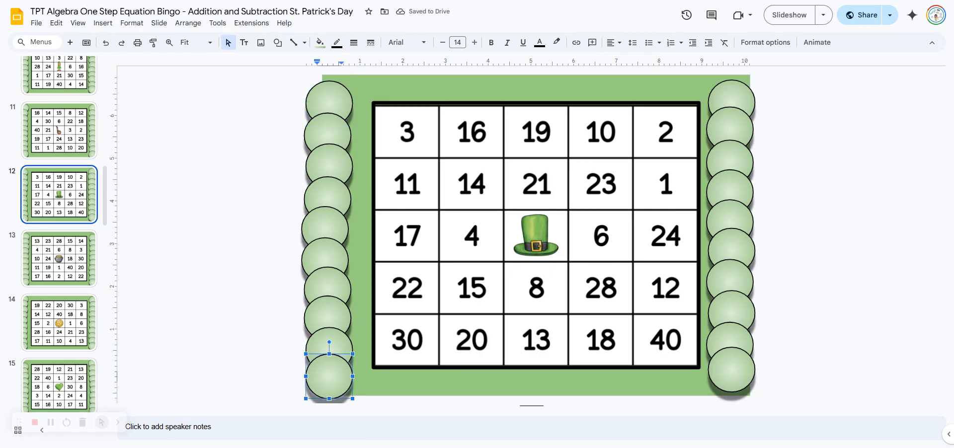
# Scroll the filmstrip back toward the title slide of the deck
pyautogui.scroll(-3)
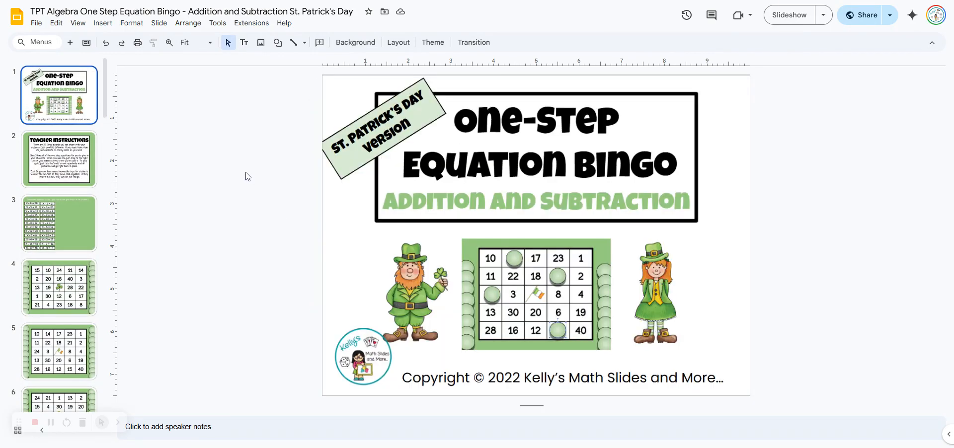
pyautogui.moveTo(346, 213)
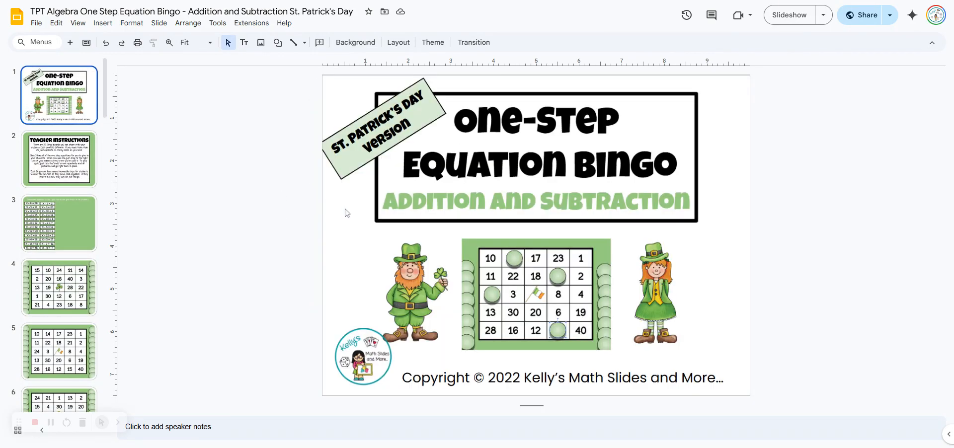